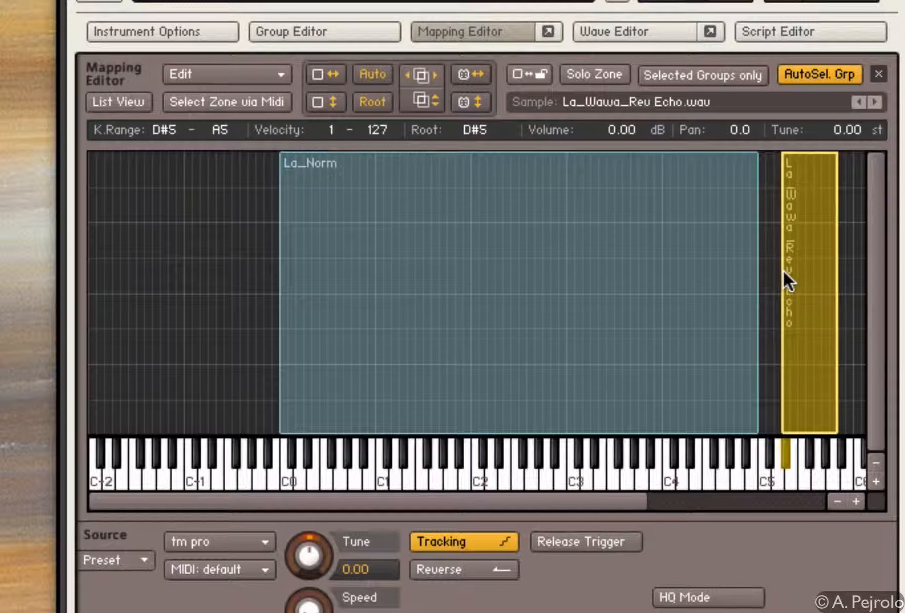
{"action": "mouse_move", "coordinate": [801, 303]}
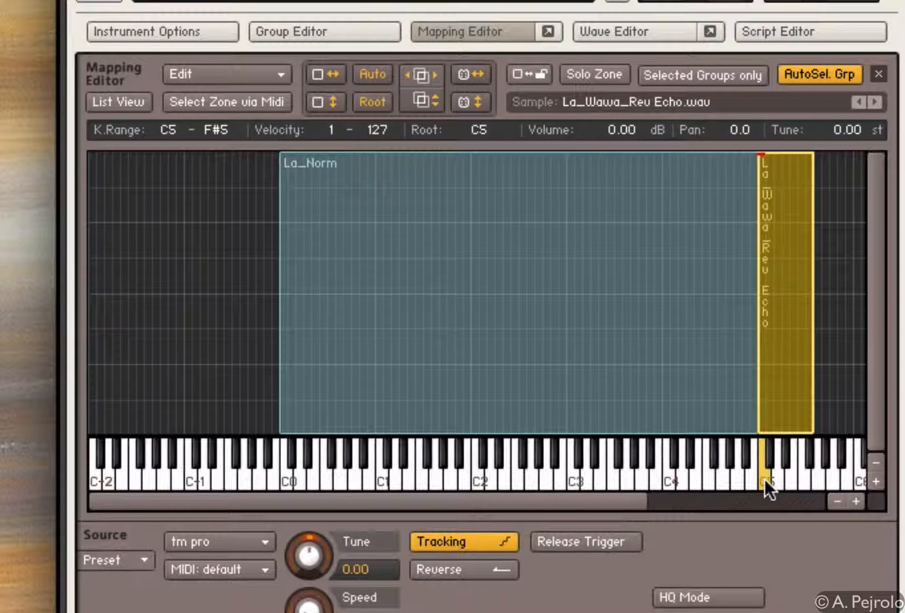
{"action": "mouse_move", "coordinate": [773, 311]}
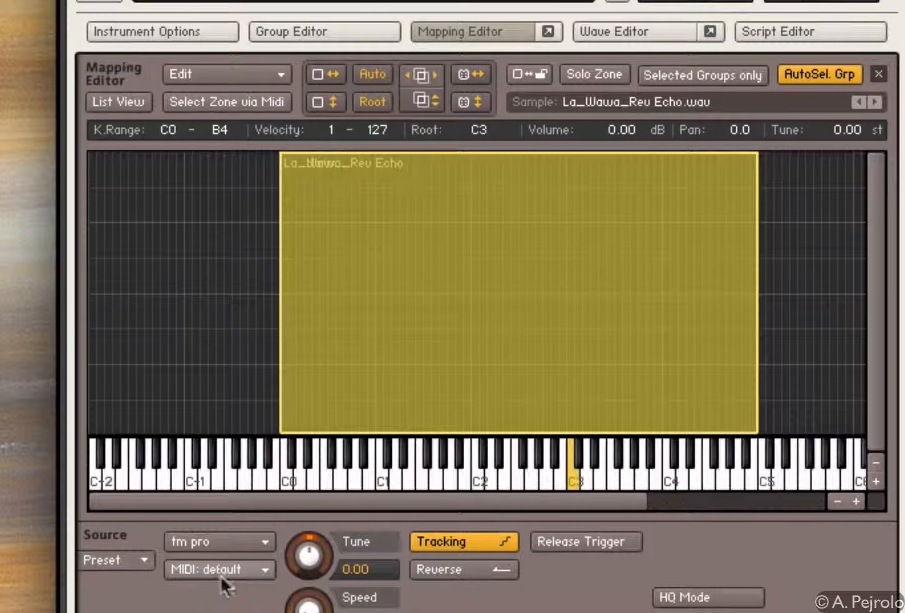
{"action": "mouse_move", "coordinate": [247, 104]}
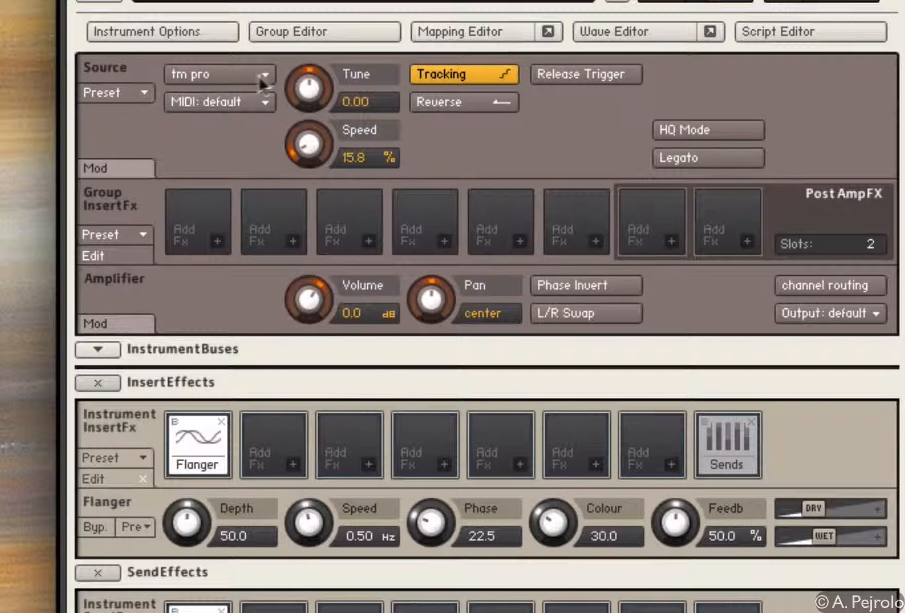
- Change the Source module's playback engine to tone machine
{"action": "left_click", "coordinate": [219, 74]}
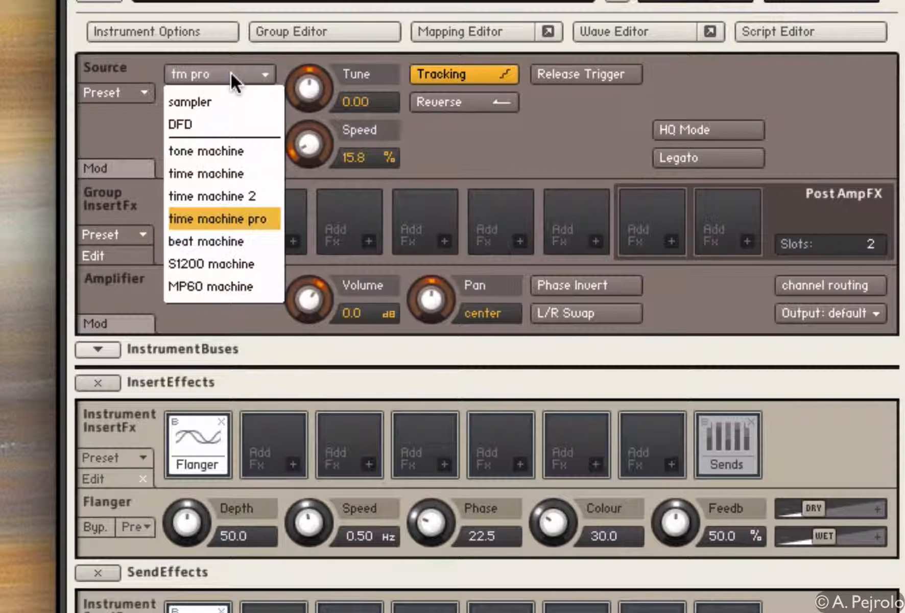
{"action": "mouse_move", "coordinate": [225, 151]}
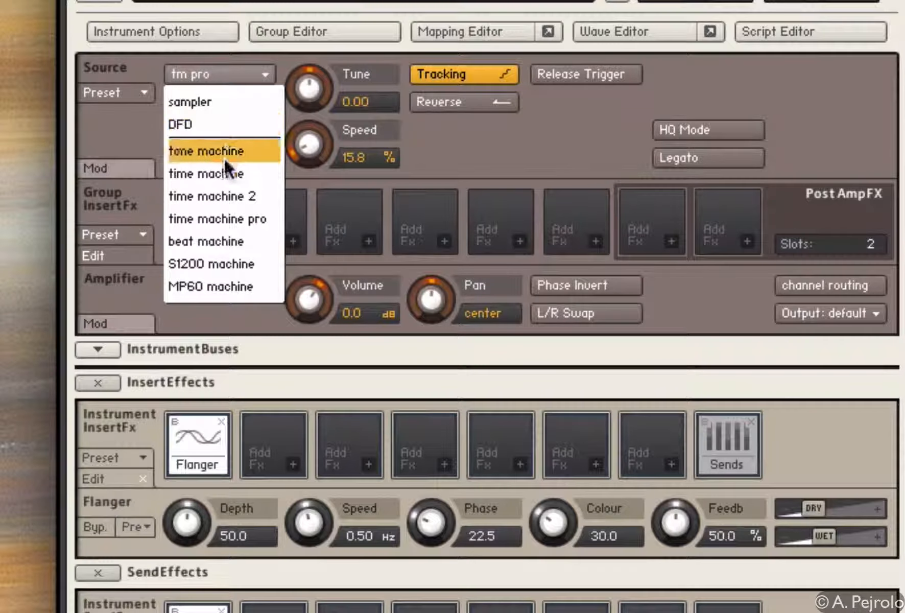
{"action": "mouse_move", "coordinate": [222, 159]}
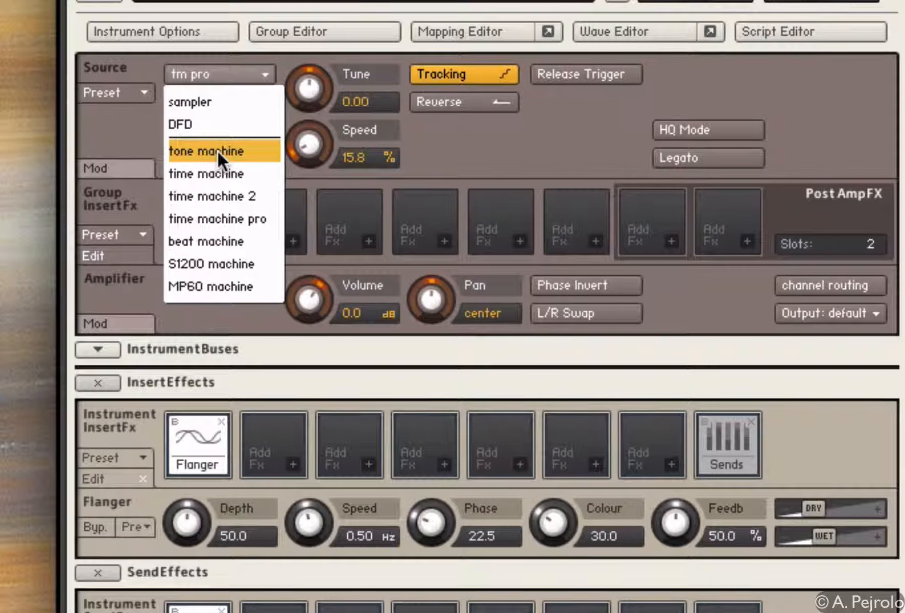
{"action": "left_click", "coordinate": [208, 151]}
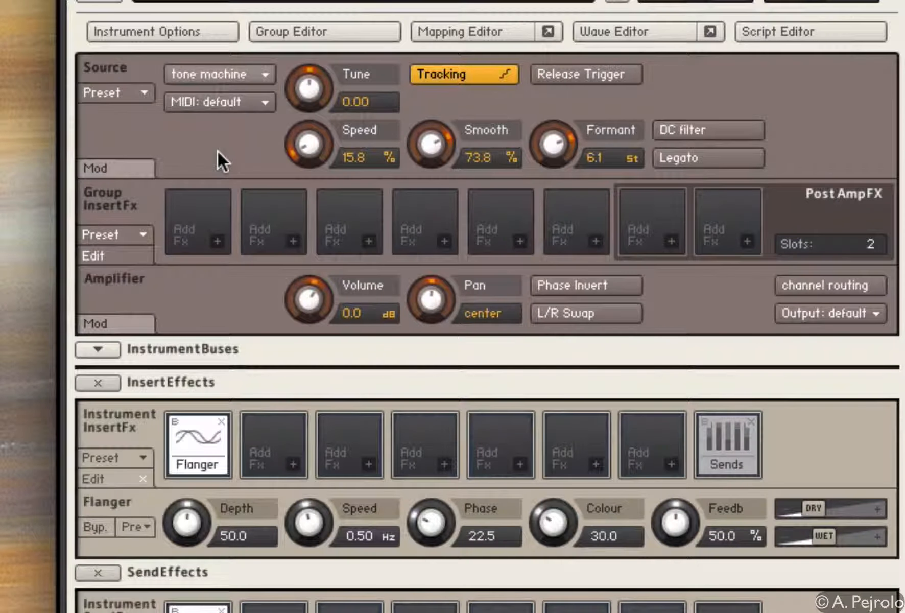
{"action": "mouse_move", "coordinate": [765, 160]}
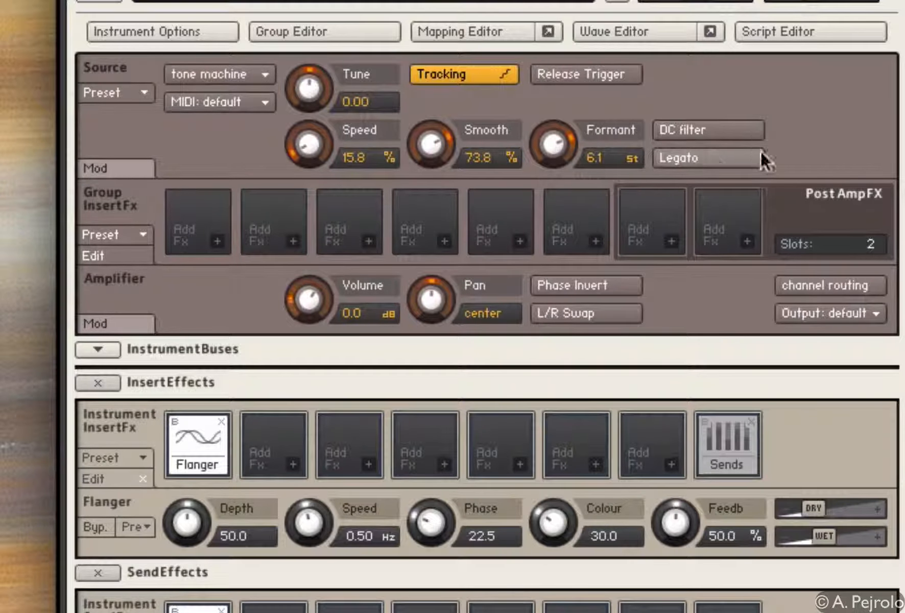
{"action": "mouse_move", "coordinate": [456, 38]}
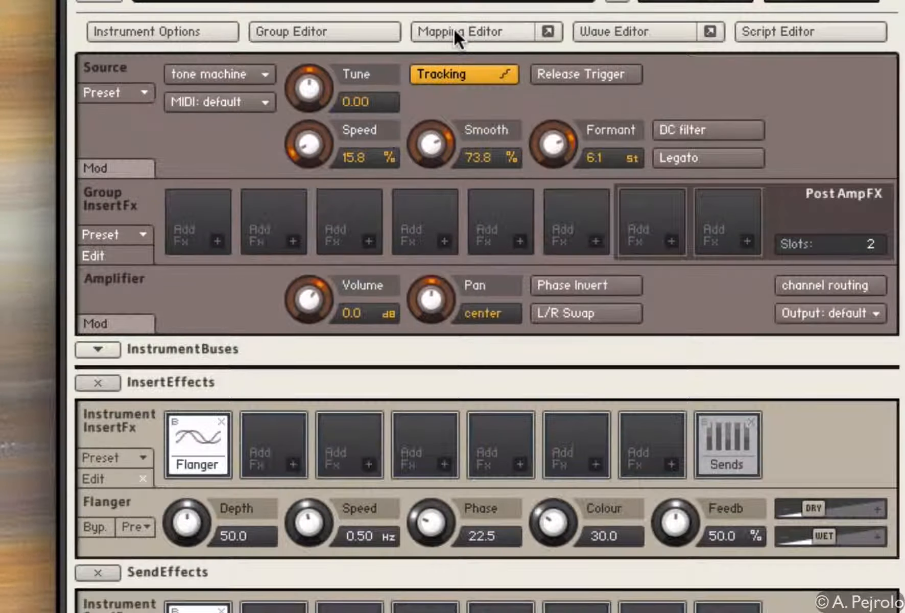
- Limit La_Norm to velocities 1–64, with La_Wawa_Rev Echo layered above
{"action": "left_click", "coordinate": [467, 31]}
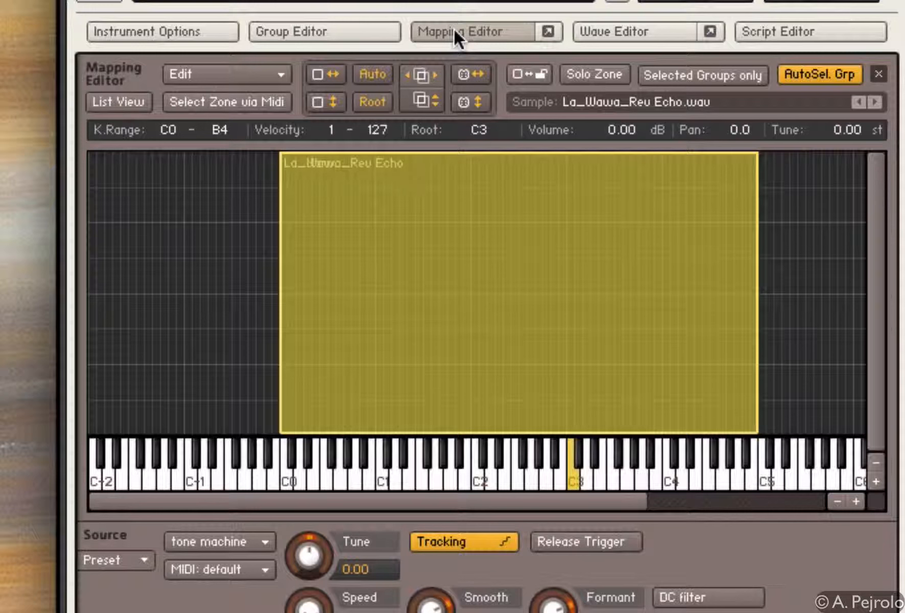
{"action": "mouse_move", "coordinate": [442, 160]}
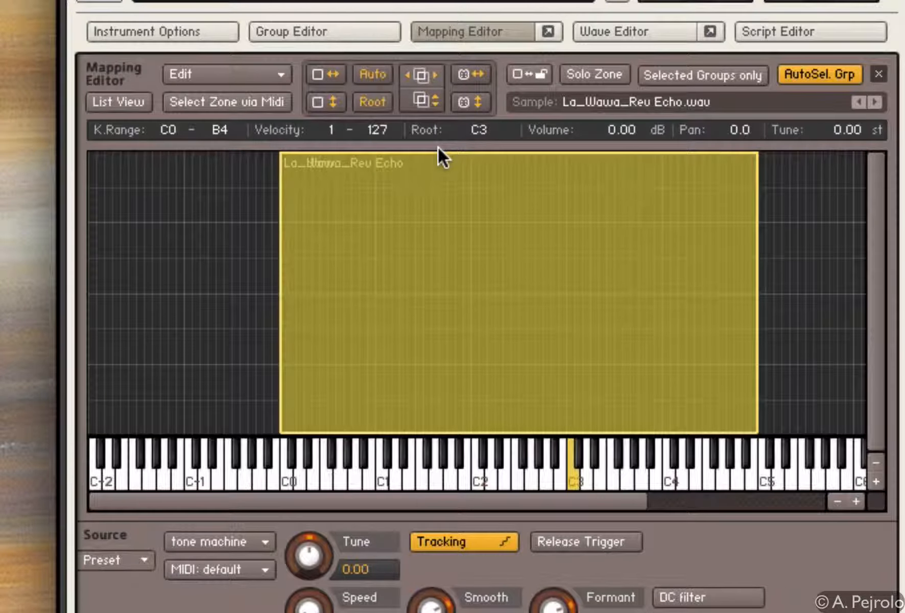
{"action": "mouse_move", "coordinate": [449, 160]}
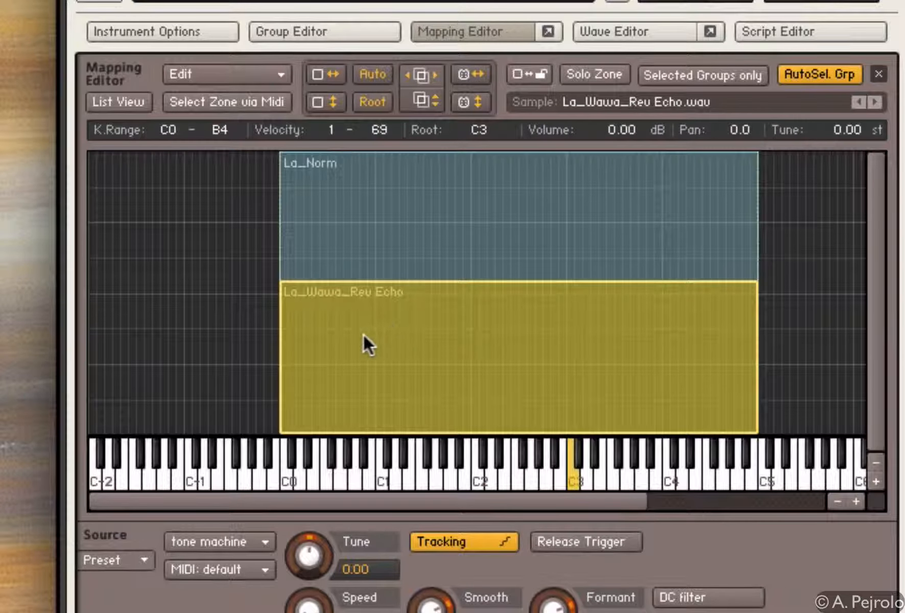
{"action": "mouse_move", "coordinate": [293, 369]}
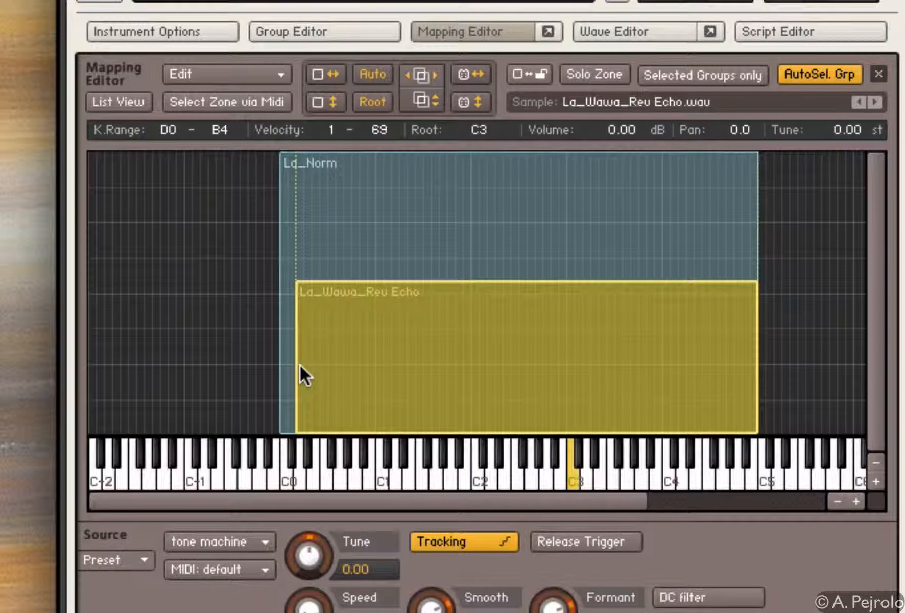
{"action": "mouse_move", "coordinate": [440, 280]}
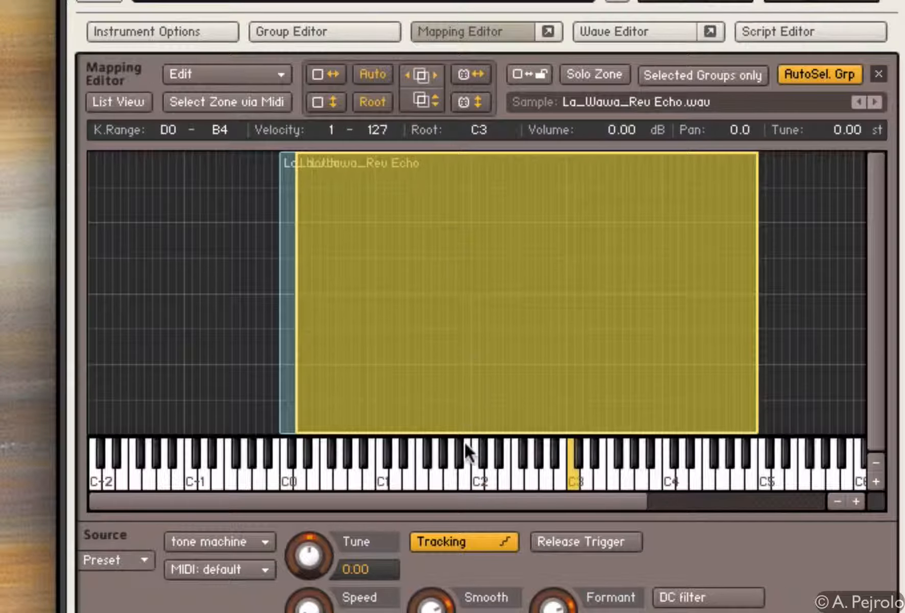
{"action": "mouse_move", "coordinate": [460, 428]}
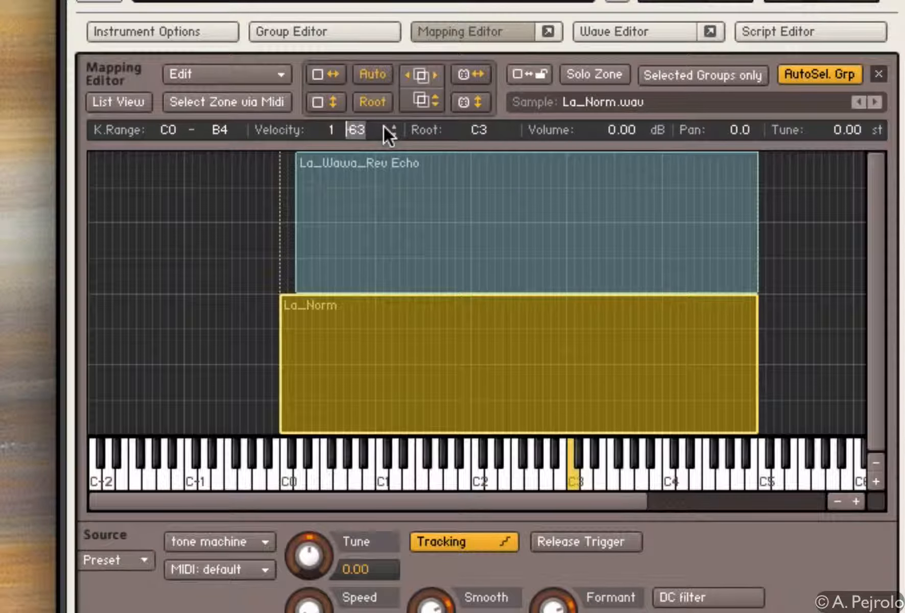
{"action": "left_click", "coordinate": [393, 125]}
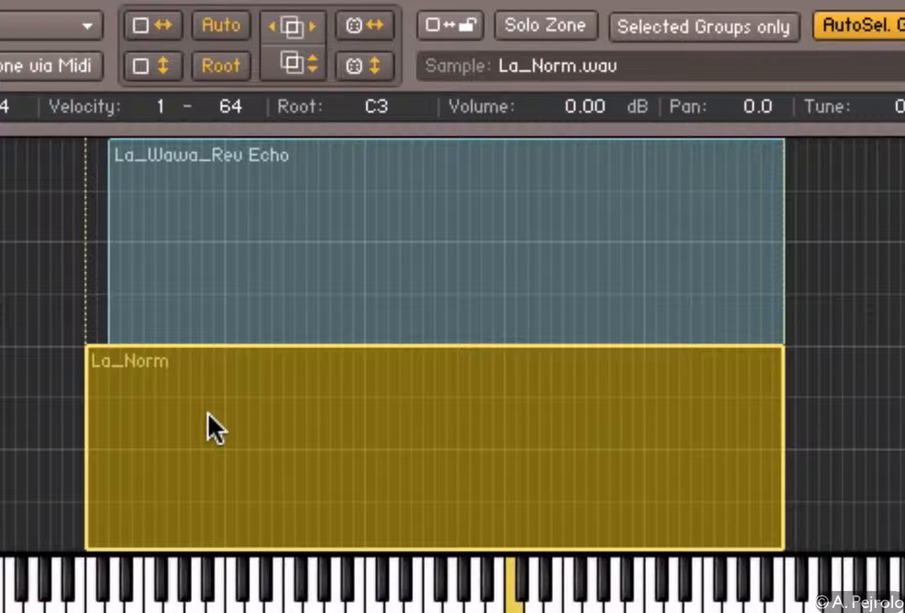
{"action": "mouse_move", "coordinate": [346, 350]}
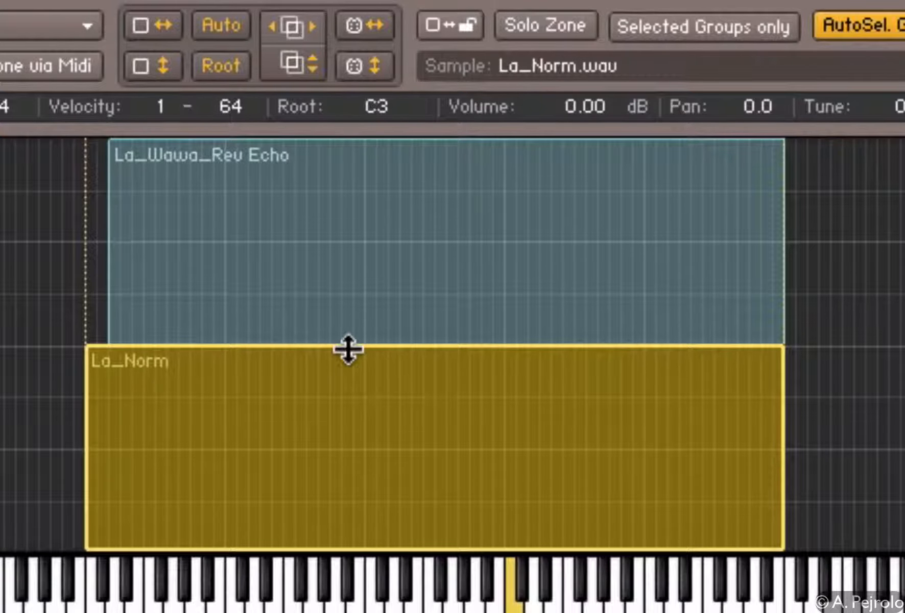
{"action": "mouse_move", "coordinate": [320, 369]}
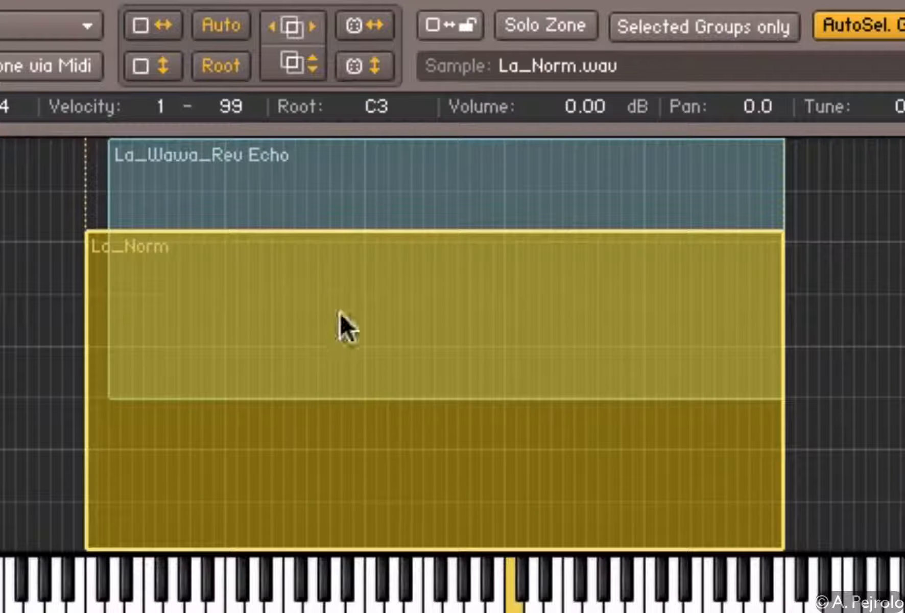
- Select both zones and run Batch tools' Auto-apply x-fades (velocity)
{"action": "left_click", "coordinate": [289, 190]}
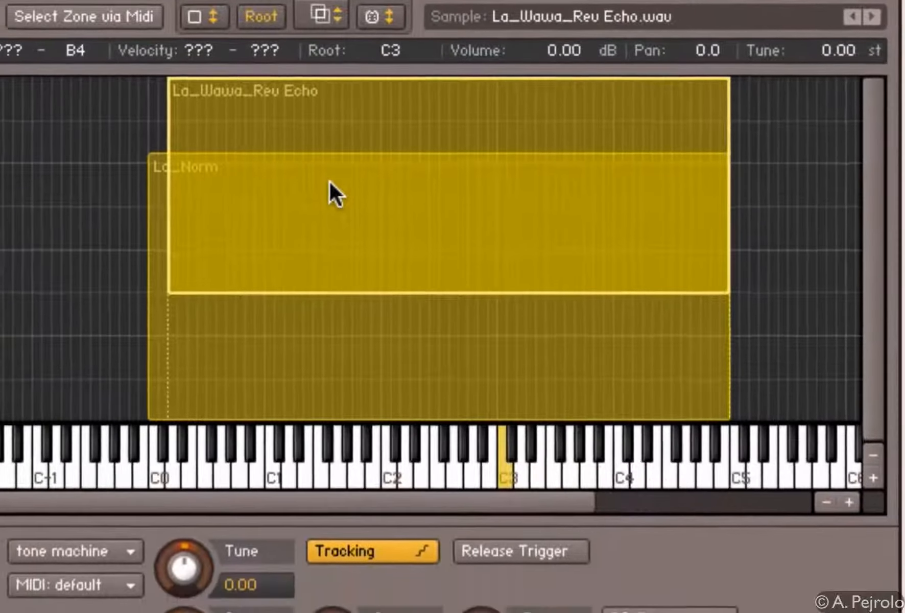
{"action": "right_click", "coordinate": [332, 199]}
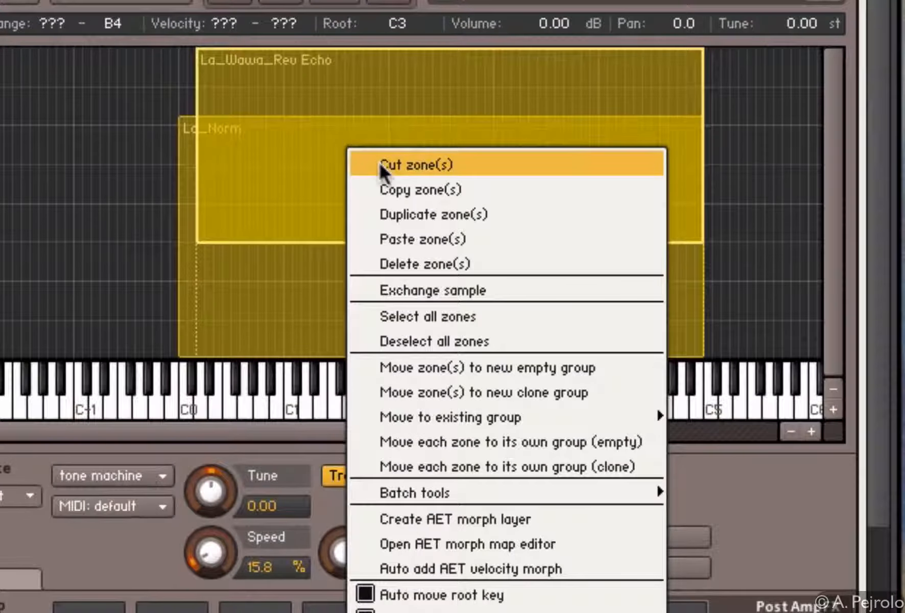
{"action": "mouse_move", "coordinate": [446, 263]}
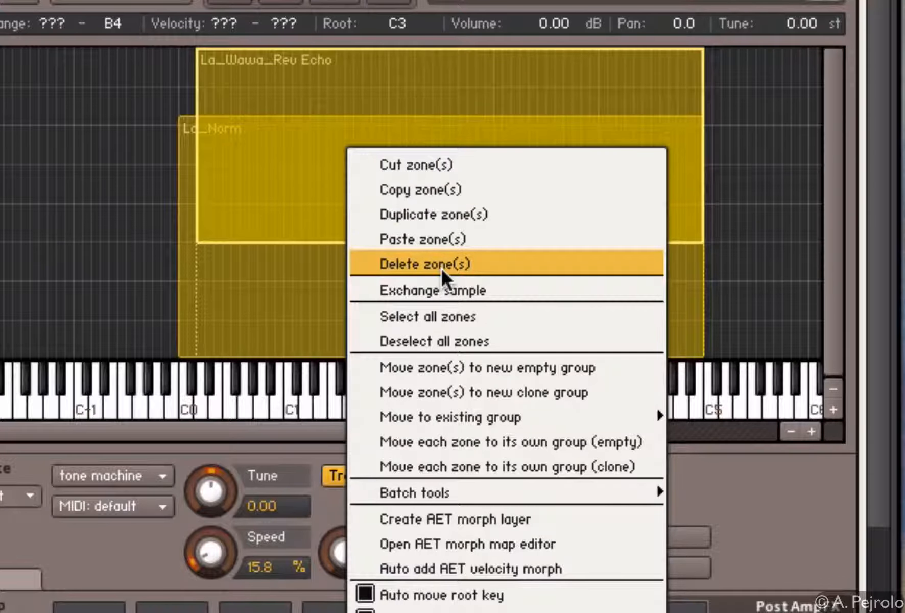
{"action": "mouse_move", "coordinate": [444, 289]}
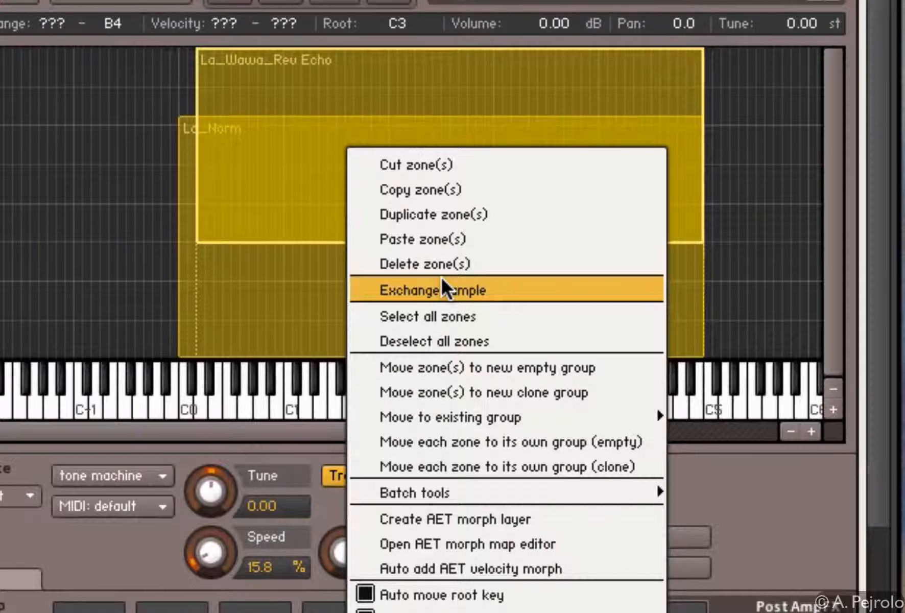
{"action": "mouse_move", "coordinate": [424, 492]}
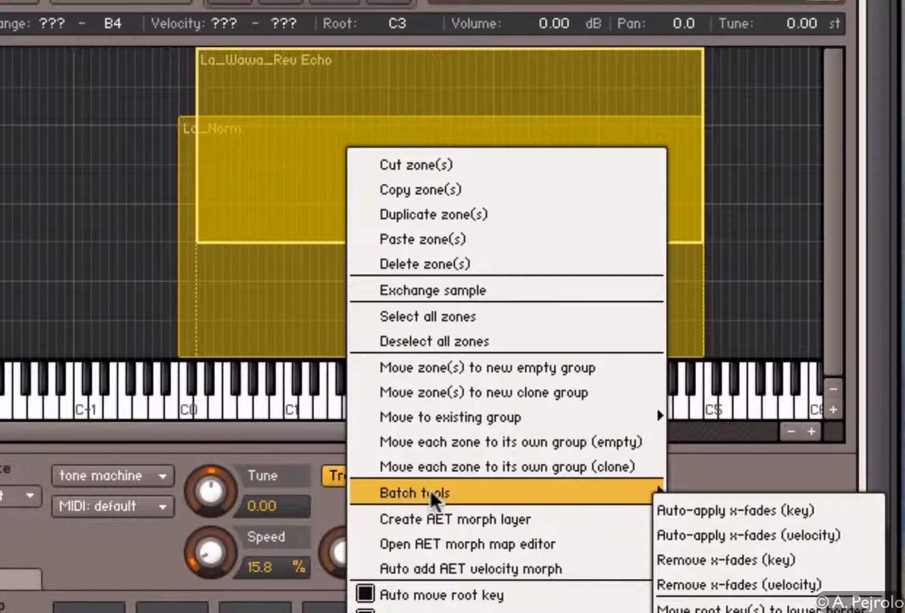
{"action": "mouse_move", "coordinate": [750, 535]}
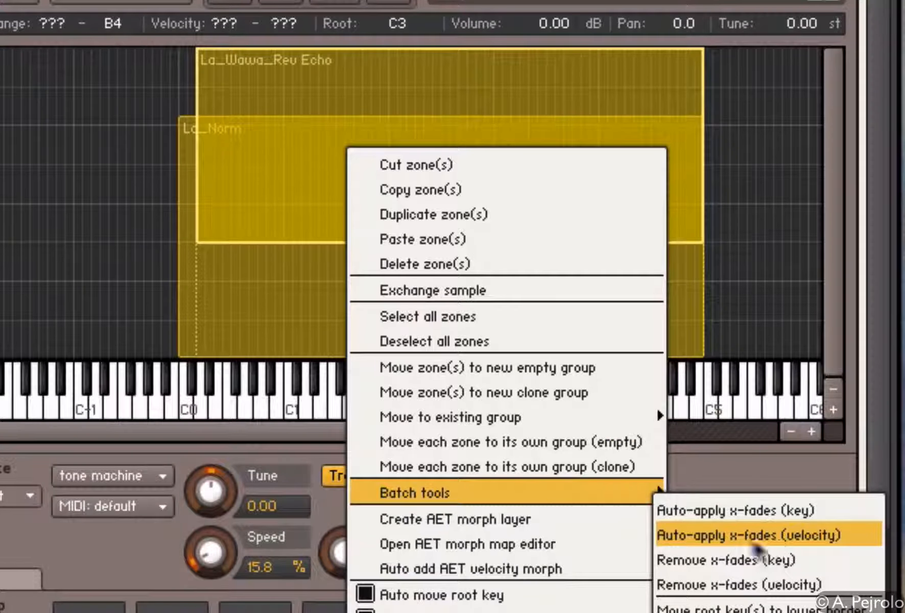
{"action": "mouse_move", "coordinate": [695, 537]}
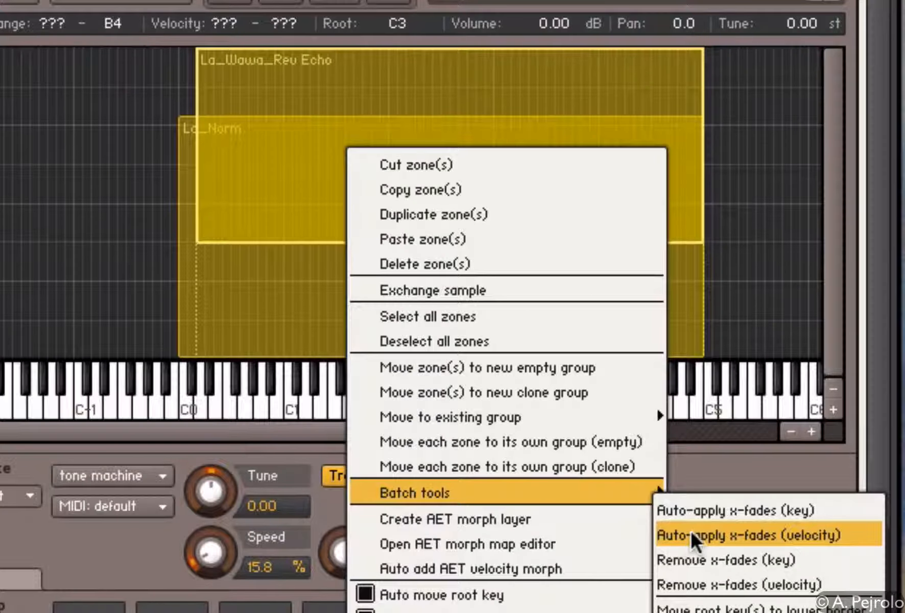
{"action": "mouse_move", "coordinate": [773, 545]}
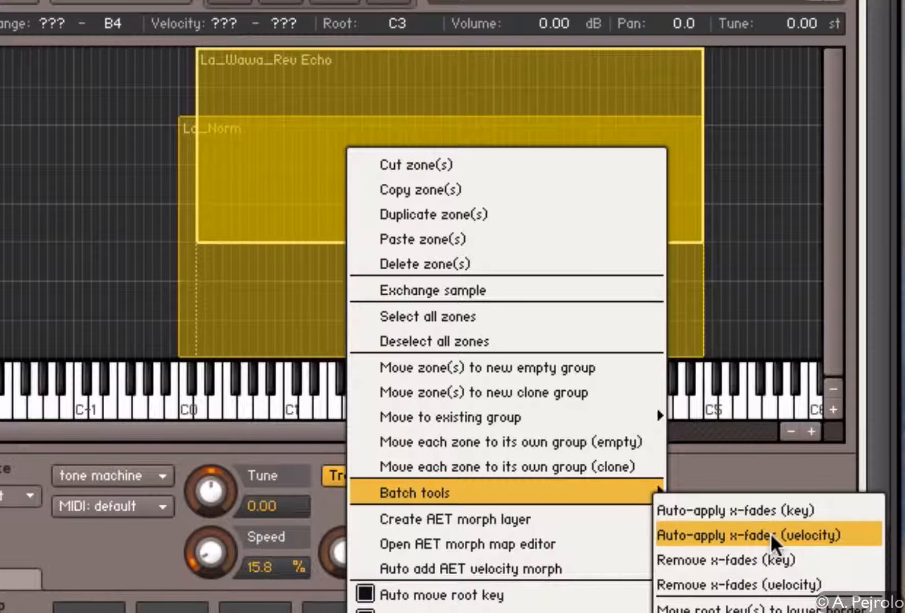
{"action": "left_click", "coordinate": [742, 533]}
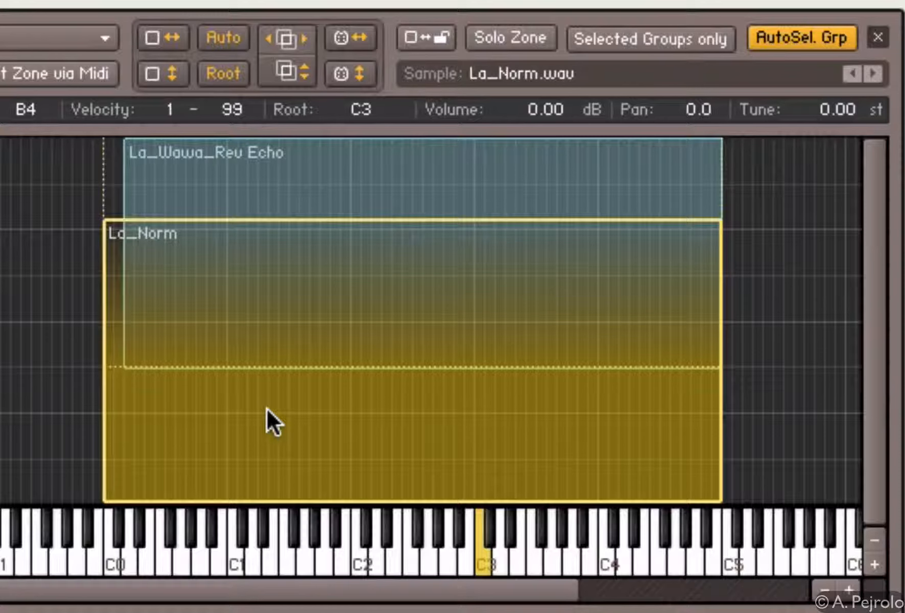
{"action": "mouse_move", "coordinate": [11, 449]}
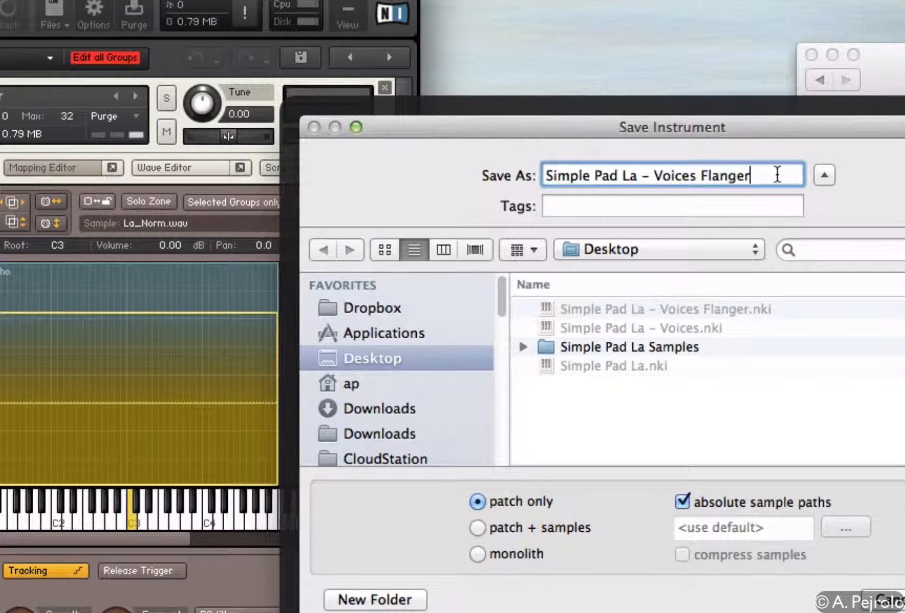
- Name the instrument 'Simple Pad La - Voices Flanger xfade' and save it to the Desktop
{"action": "type", "text": "xfade"}
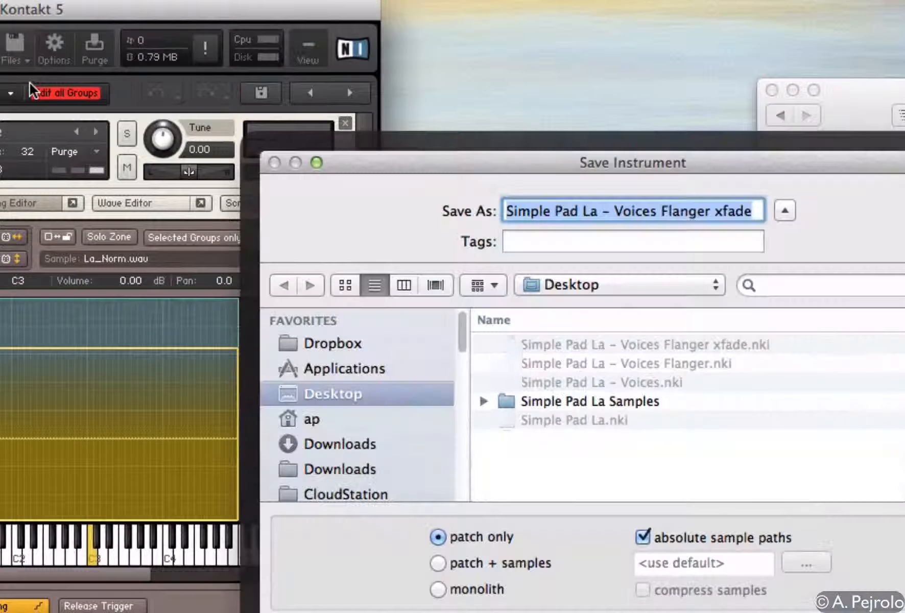
{"action": "left_click", "coordinate": [436, 589]}
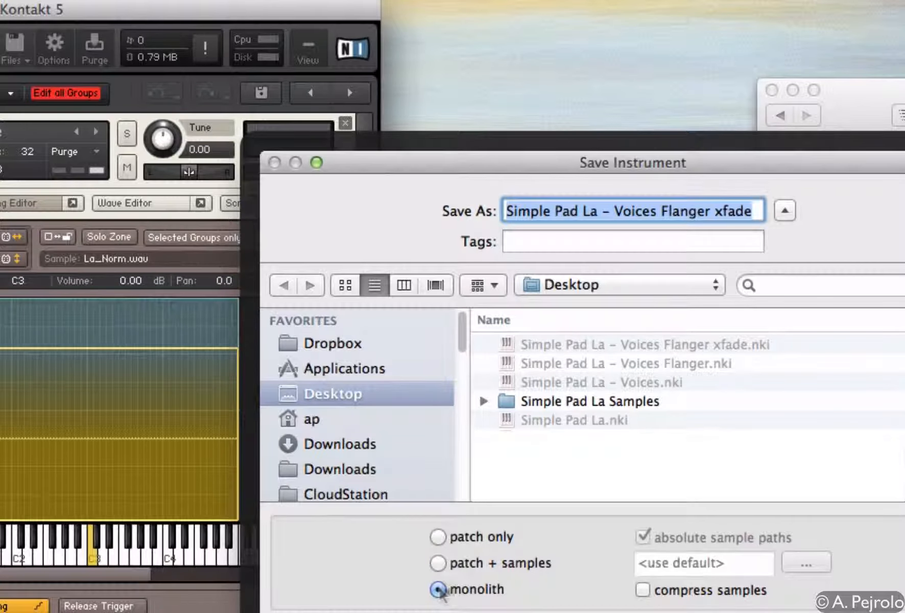
- Save as a monolith, decline overwriting, and rename to 'Simple Pad La - Voices Flanger xfade 2'
{"action": "left_click", "coordinate": [438, 589]}
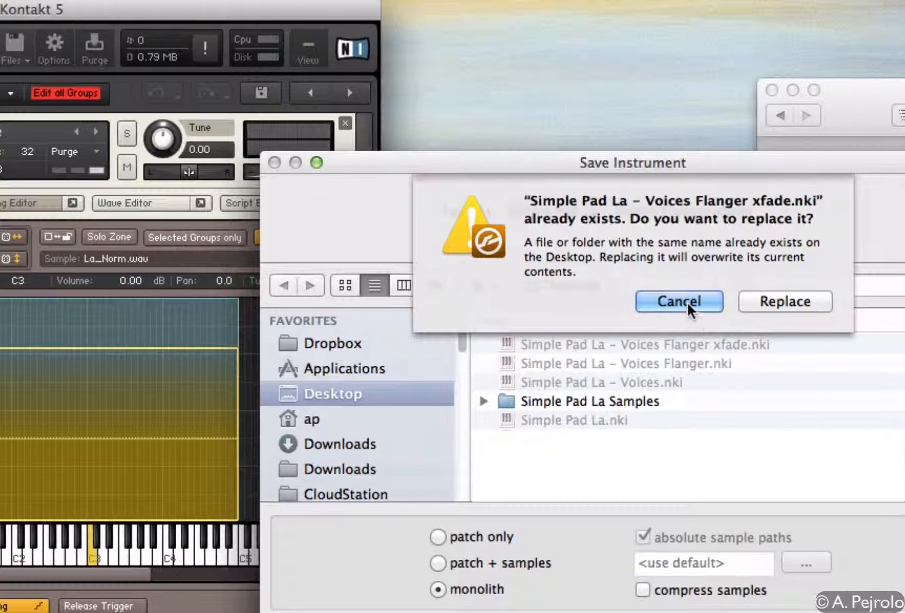
{"action": "left_click", "coordinate": [678, 301]}
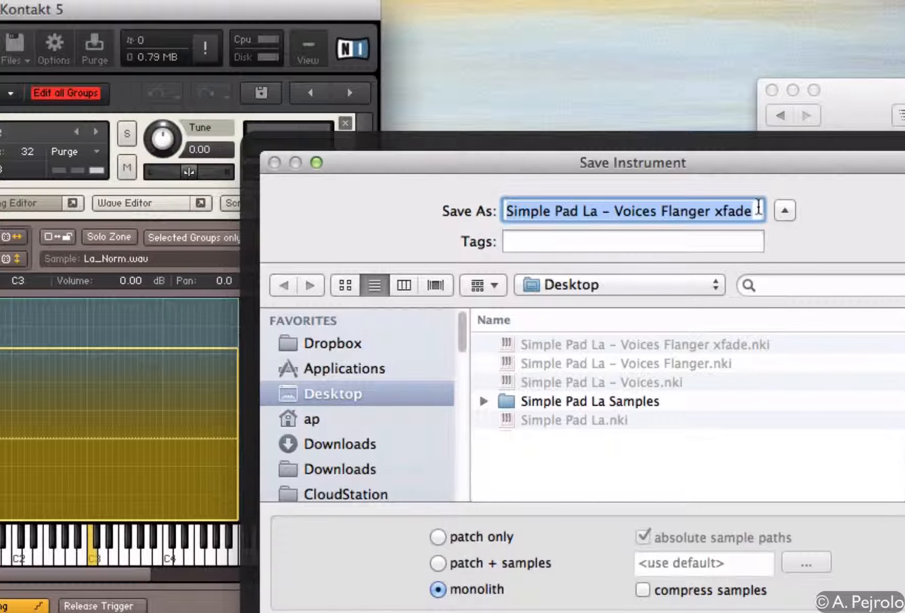
{"action": "type", "text": "2"}
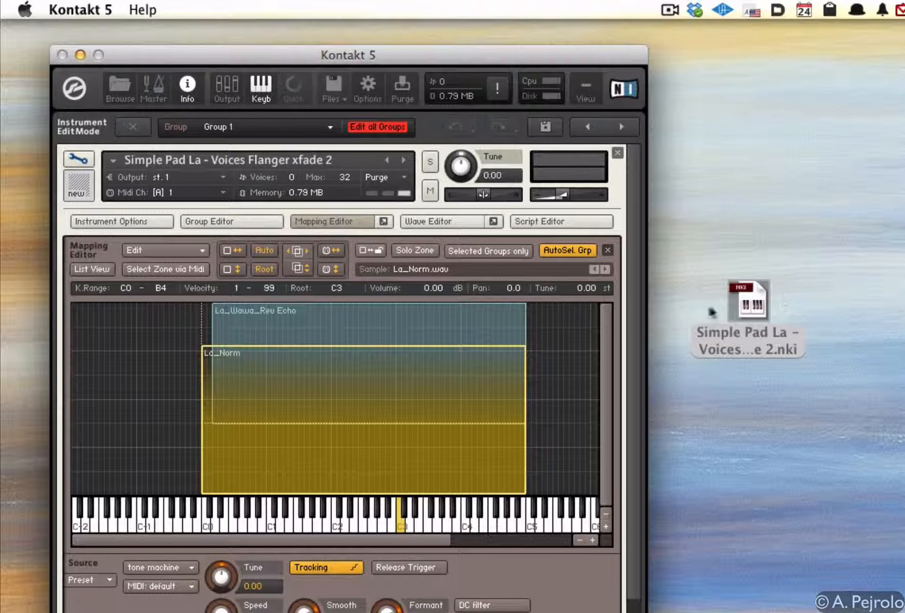
{"action": "mouse_move", "coordinate": [603, 373]}
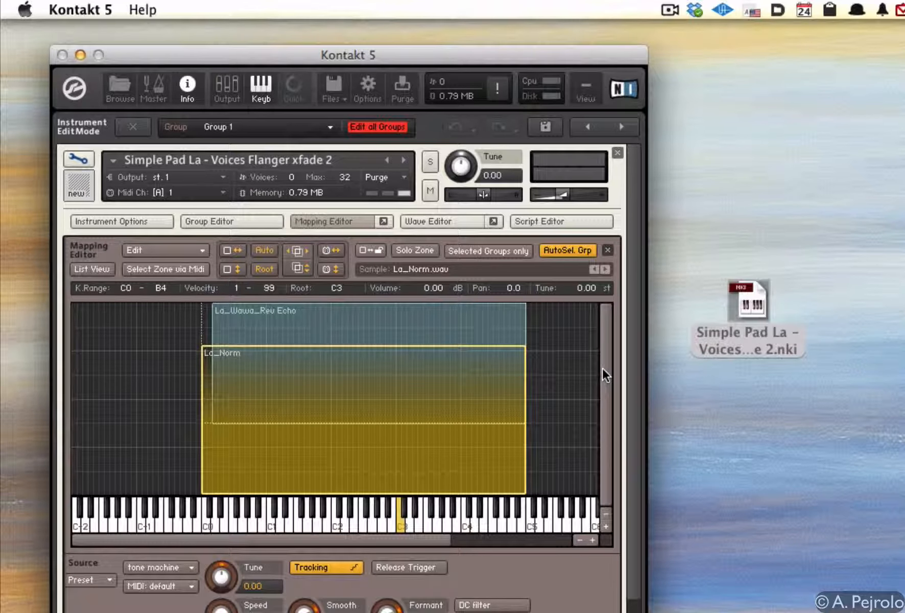